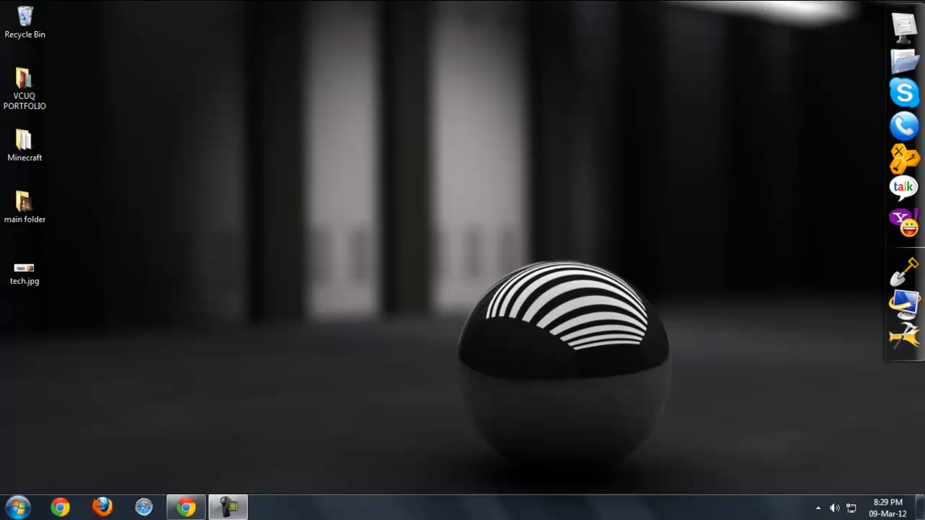
- Bring Chrome forward and view the Adblock Plus (Beta) options screenshot in the Web Store
left_click(185, 506)
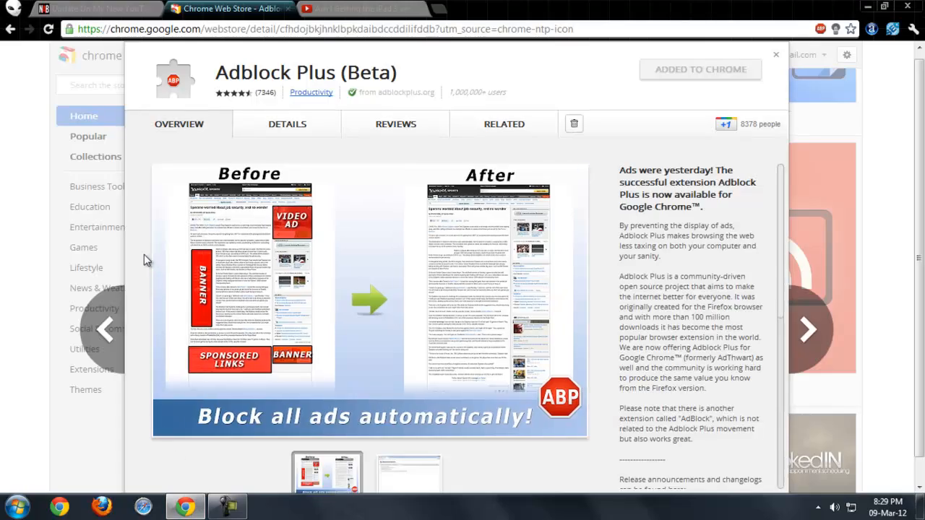
double_click(233, 72)
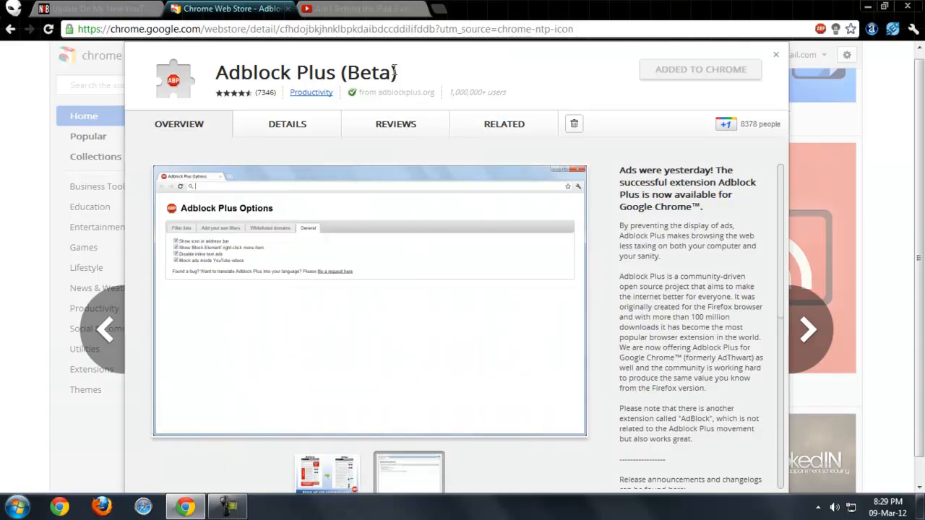
double_click(316, 72)
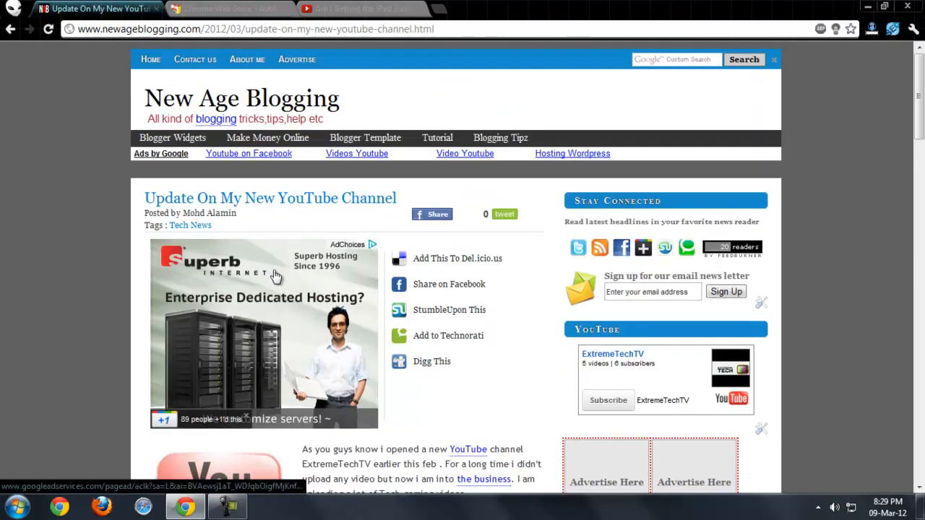
- Scroll through the blog post, showing the Superb Hosting ad still displayed
scroll("down", 3)
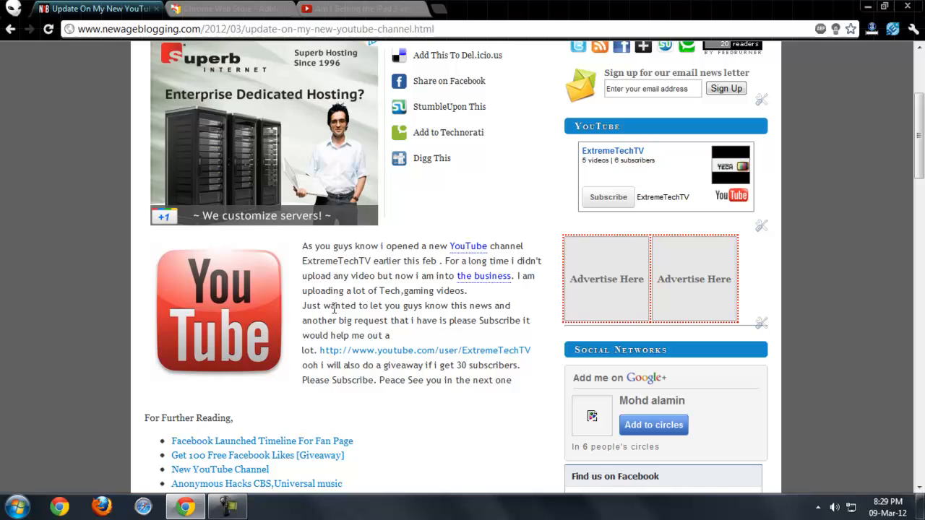
scroll("down", 3)
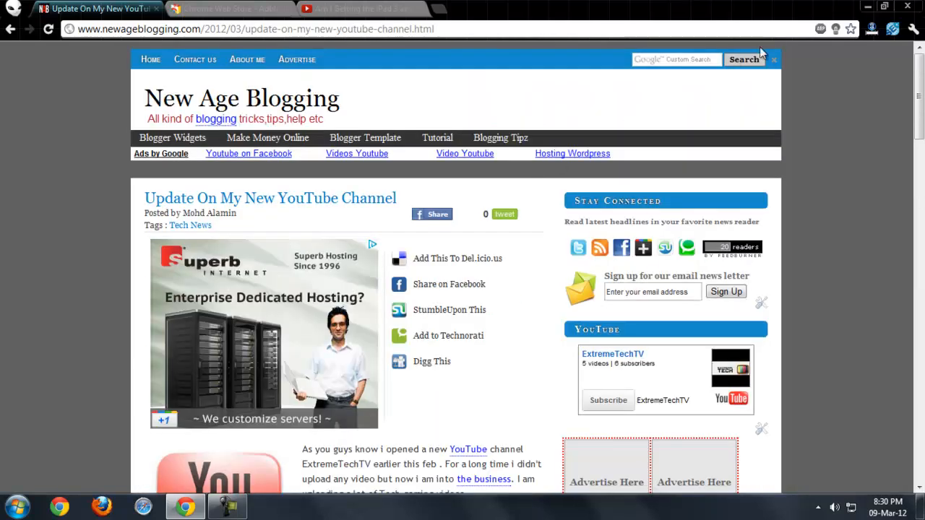
- Enable Adblock Plus for the New Age Blogging site from its toolbar menu
left_click(821, 29)
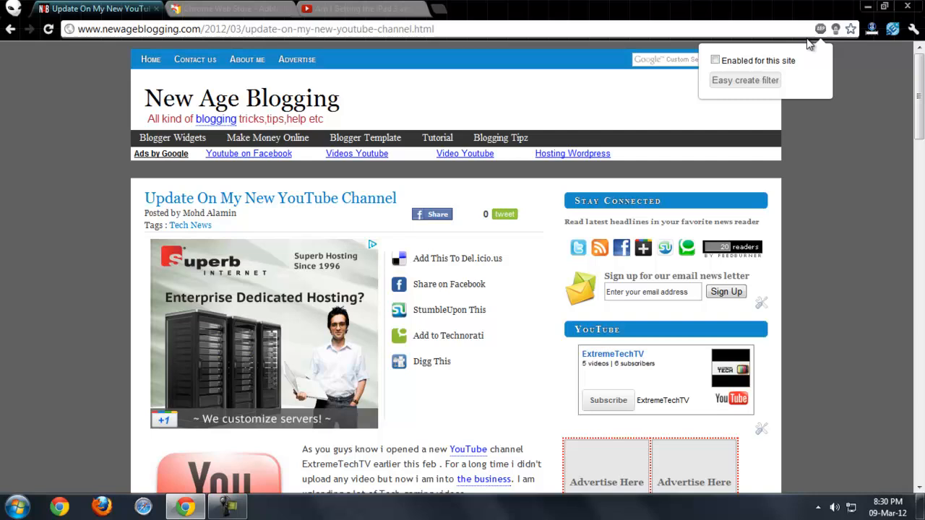
left_click(714, 59)
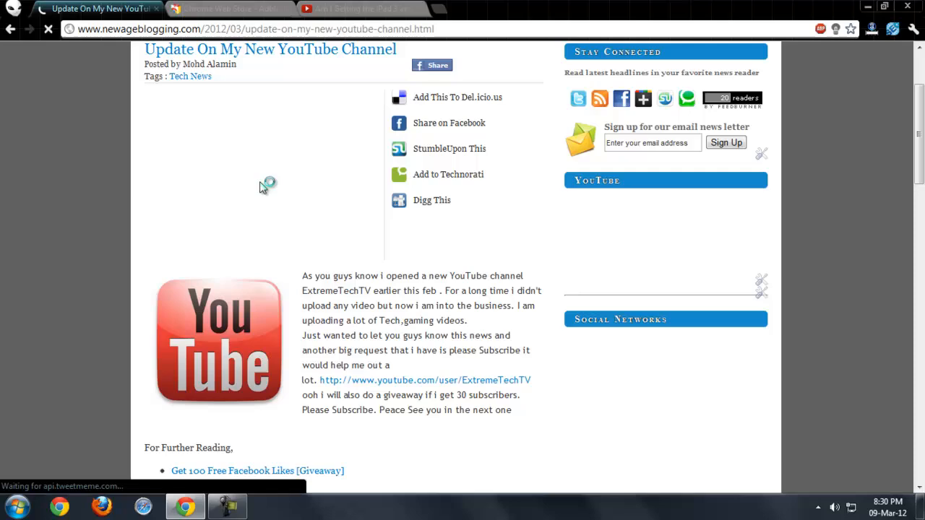
- Review the reloaded ad-free blog post, then switch to the YouTube video tab
scroll("down", 3)
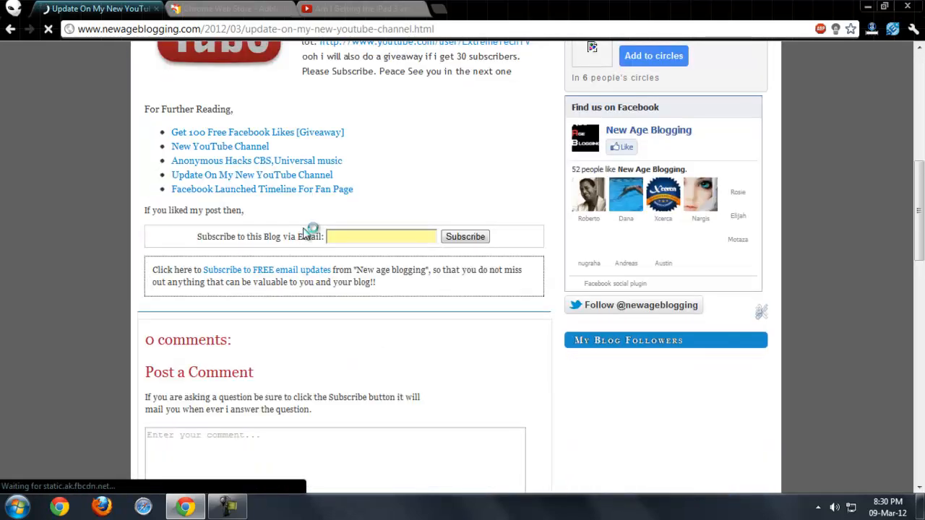
scroll("down", 3)
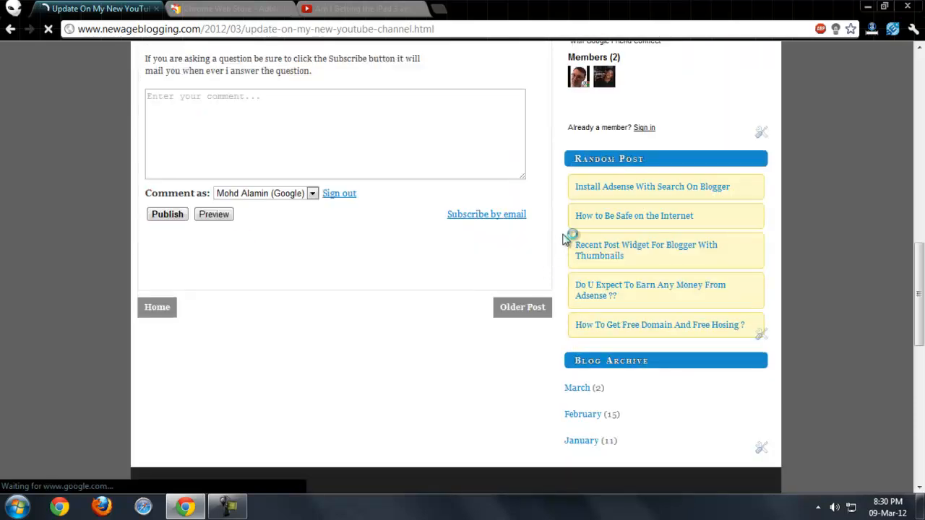
scroll("up", 3)
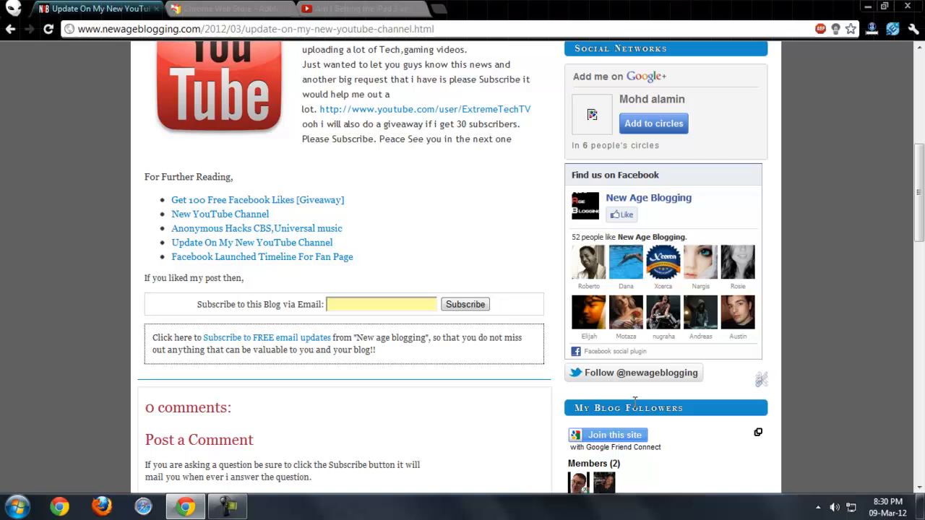
scroll("down", 3)
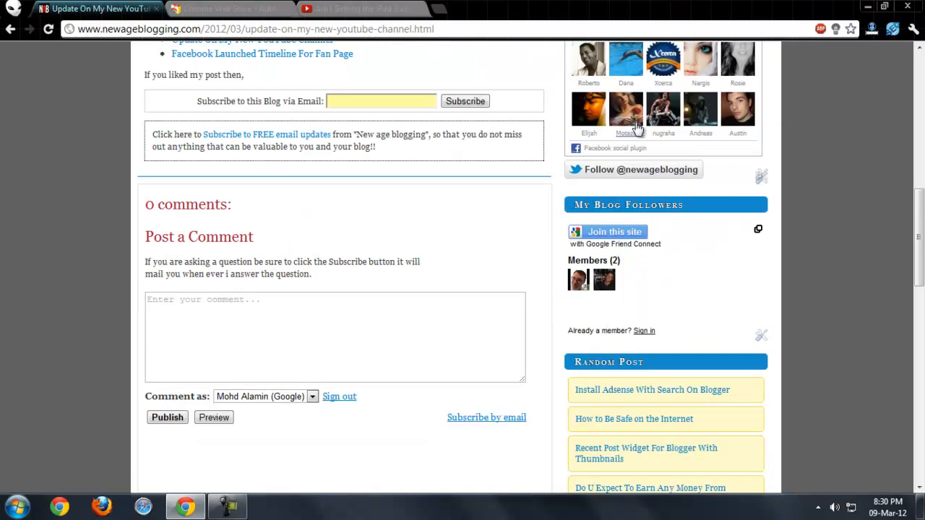
mouse_move(657, 223)
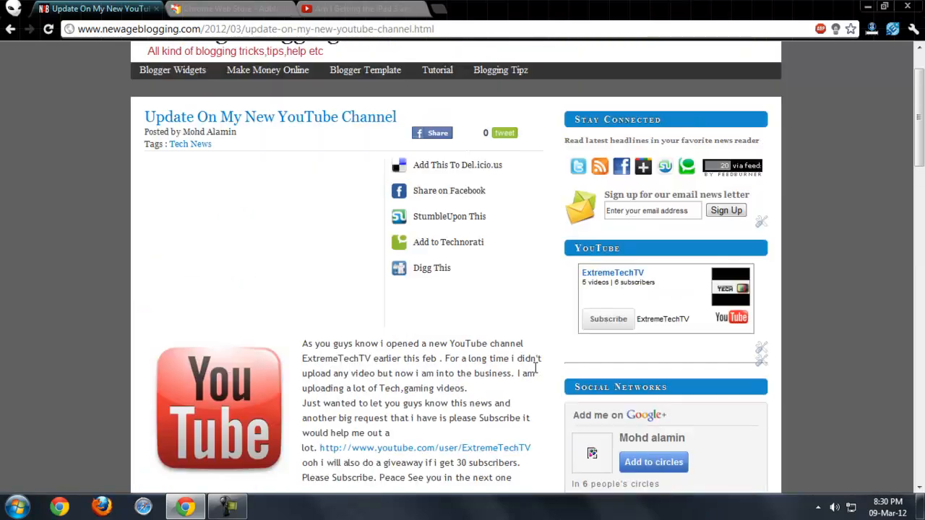
mouse_move(503, 211)
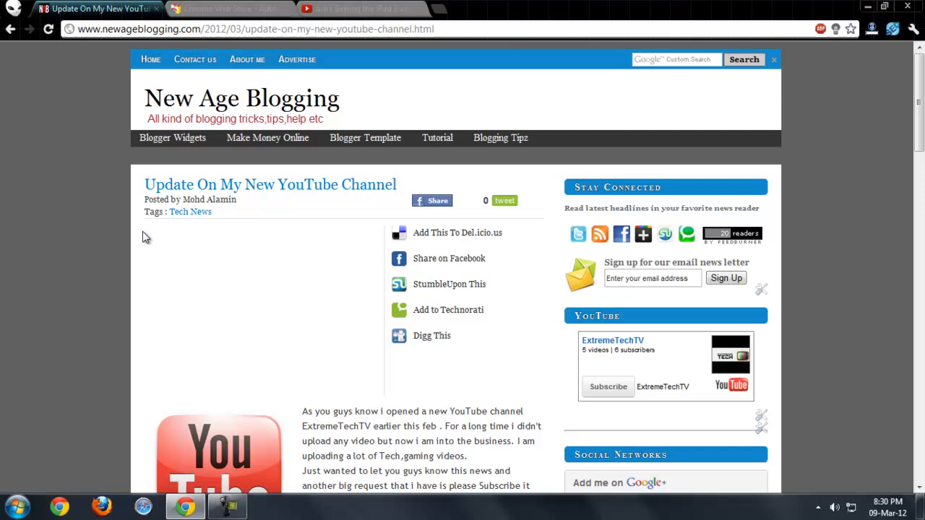
scroll("down", 3)
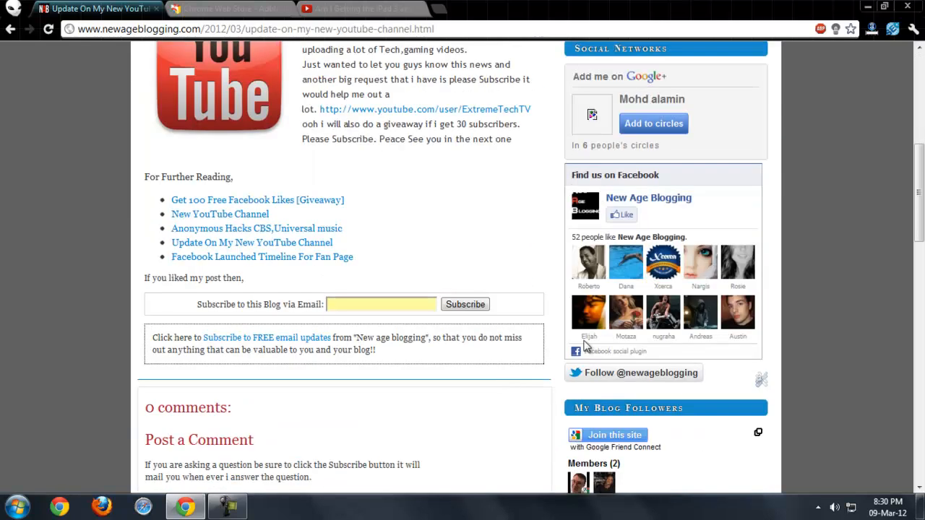
scroll("down", 3)
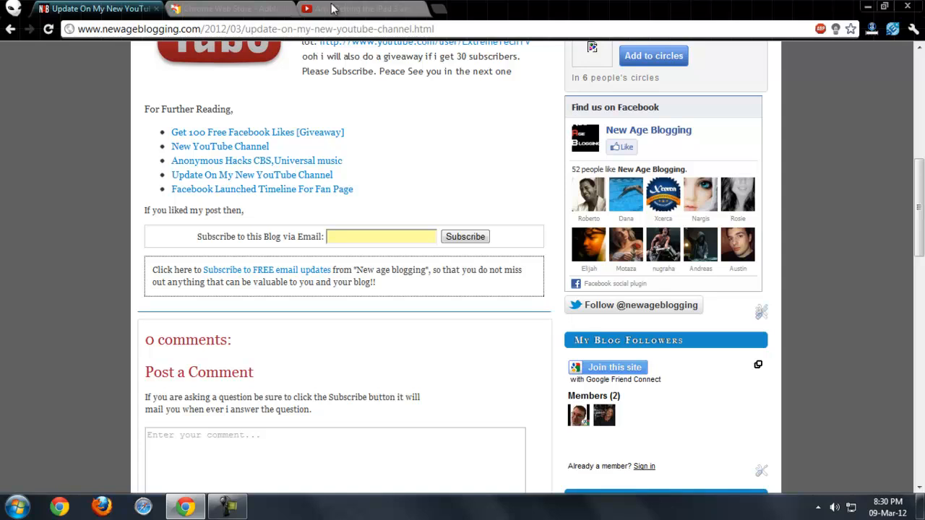
left_click(358, 9)
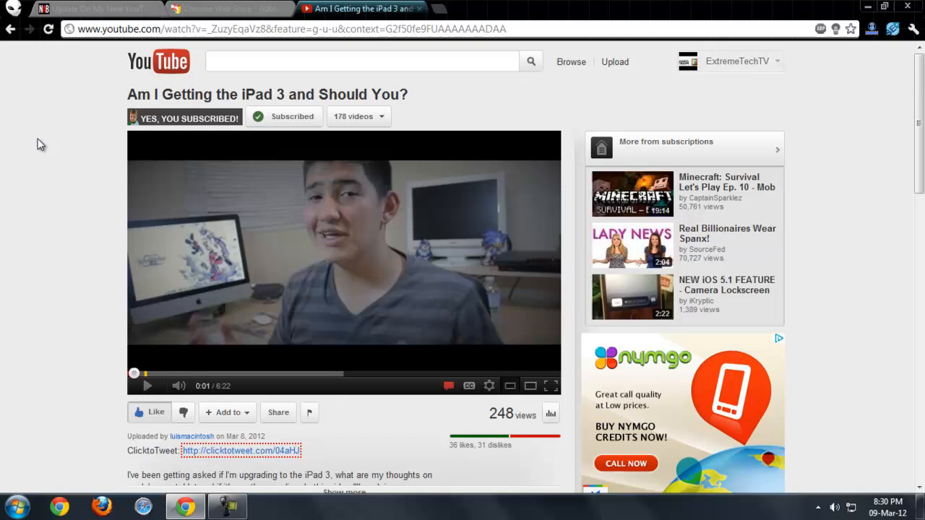
mouse_move(67, 161)
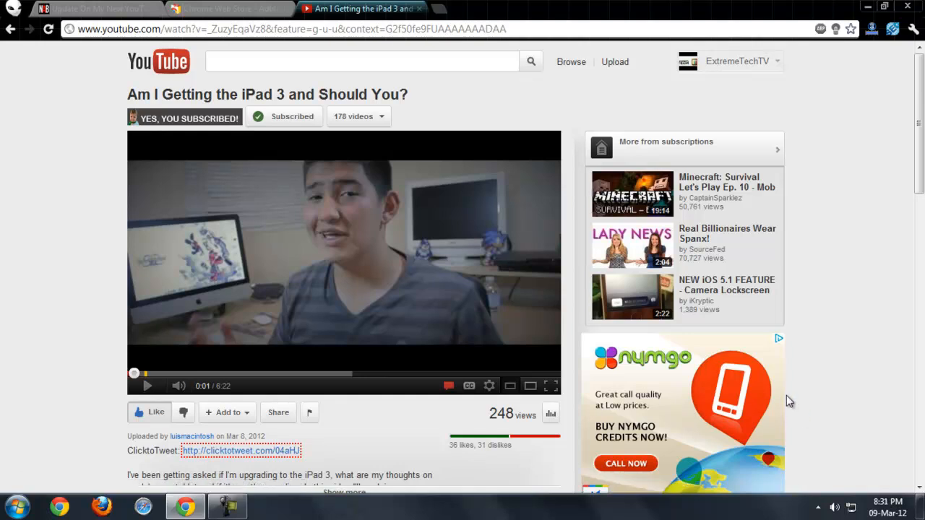
mouse_move(808, 428)
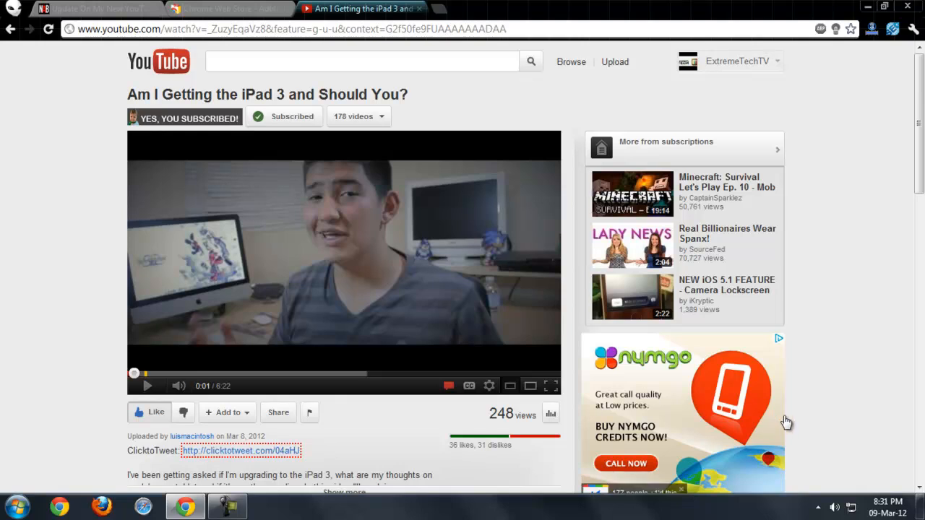
mouse_move(843, 200)
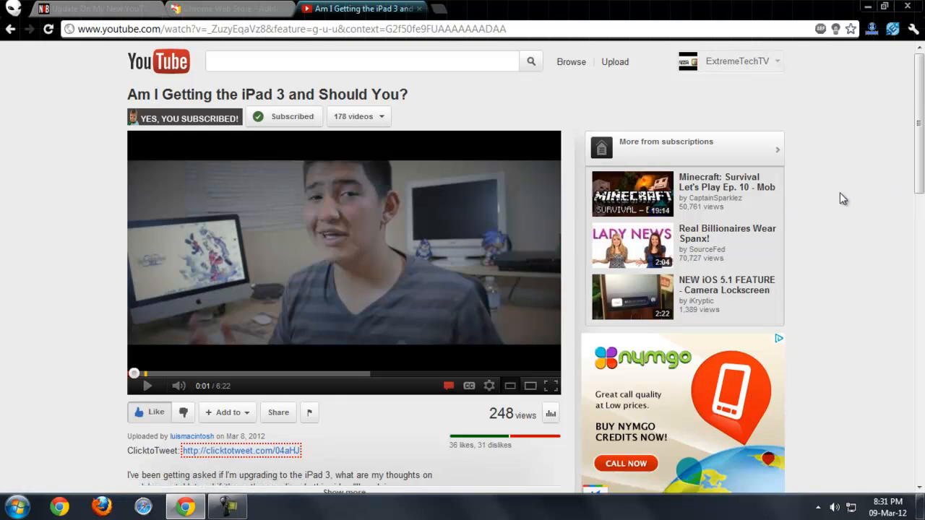
mouse_move(888, 313)
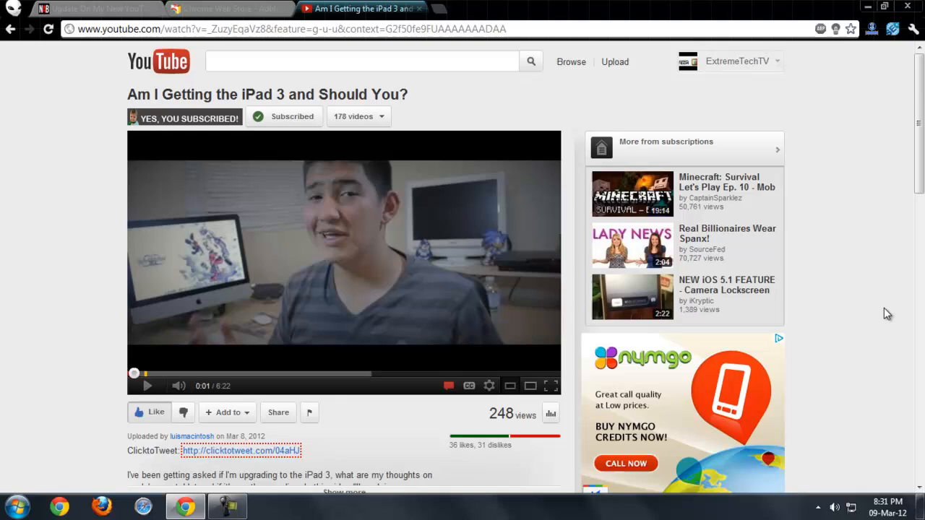
mouse_move(831, 178)
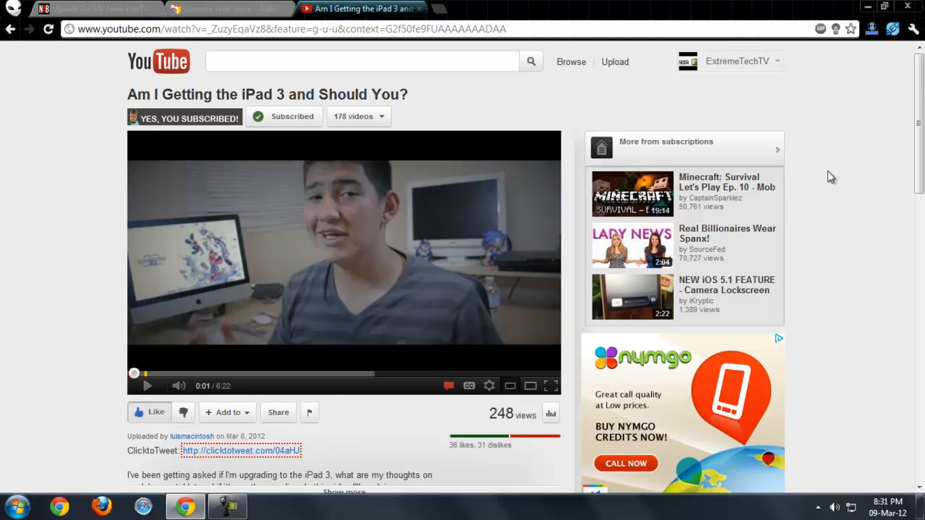
- Reload the YouTube iPad 3 video page so the numgo ad gets blocked
left_click(821, 29)
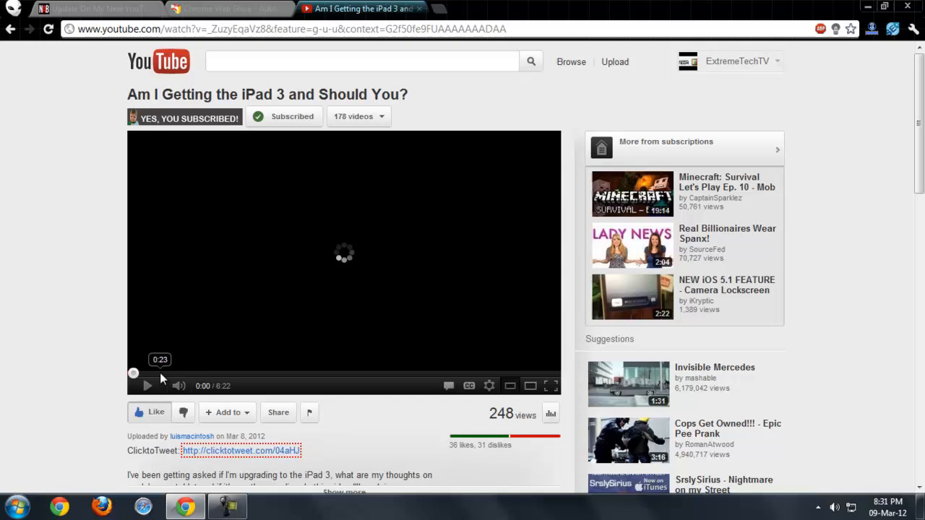
mouse_move(711, 289)
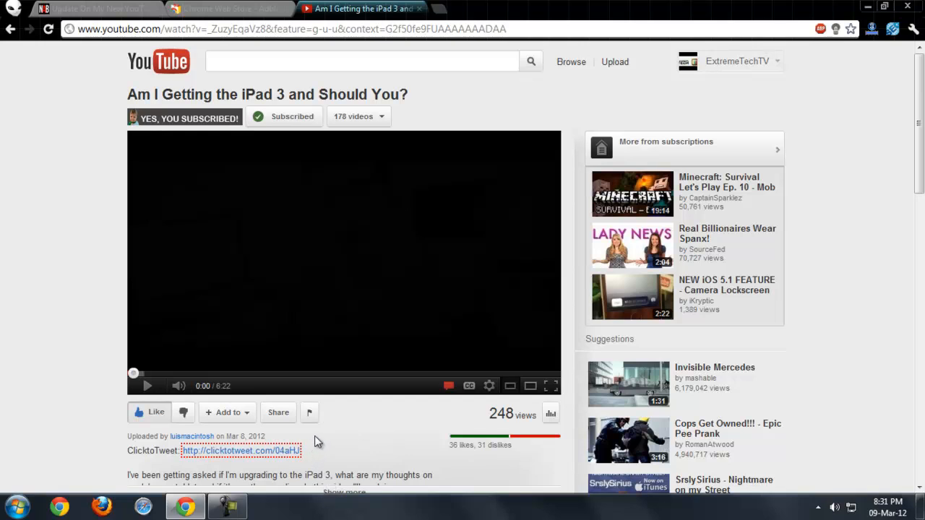
mouse_move(390, 434)
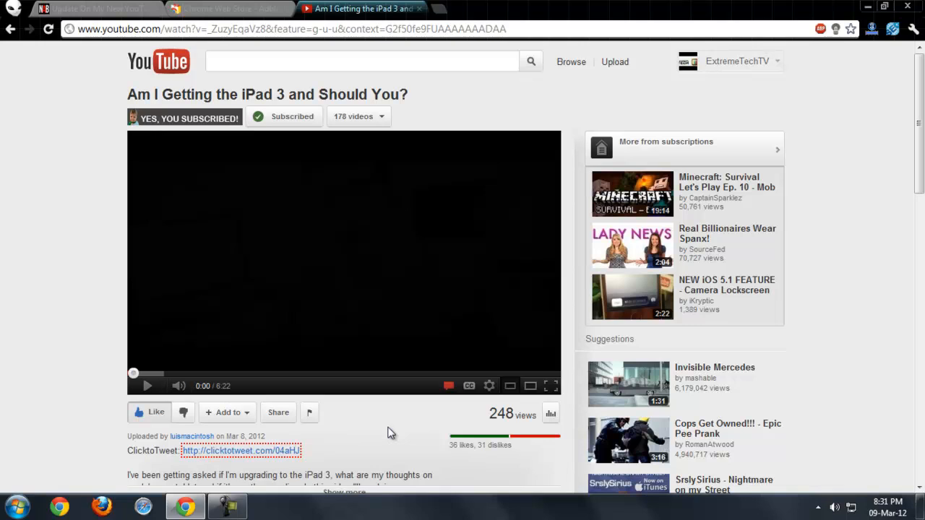
- Return from the ad-free YouTube page to the Adblock Plus Web Store tab
left_click(228, 8)
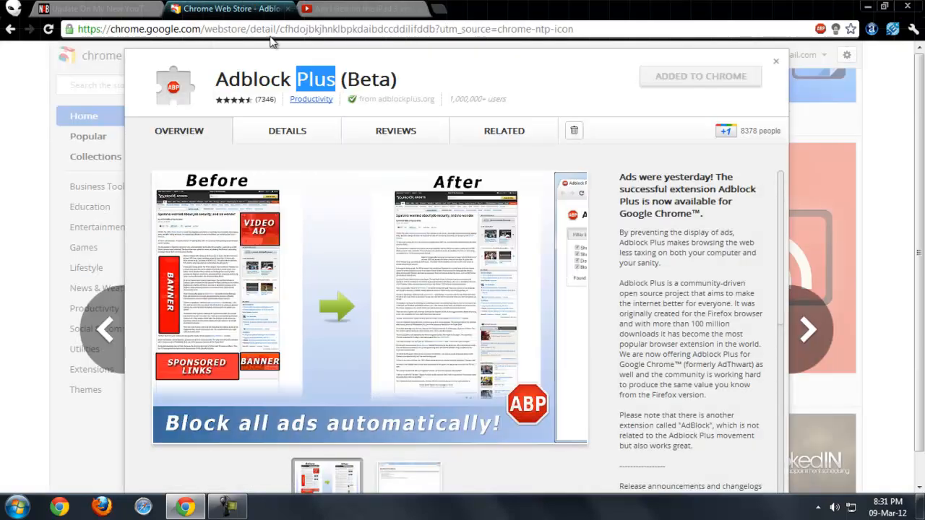